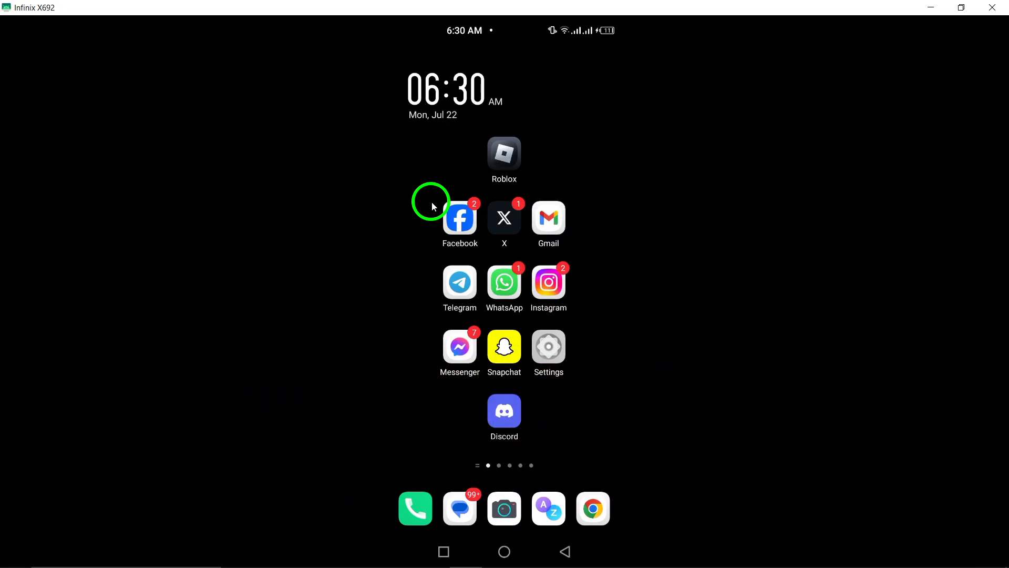
mouse_move(481, 196)
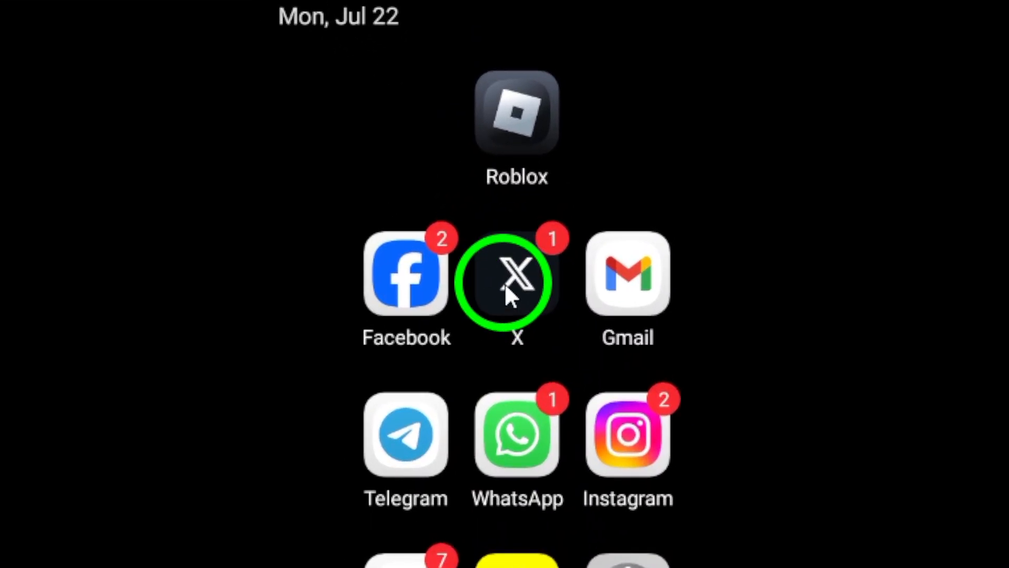
Step: Launch the X app from the home screen to reach the For you feed
left_click(517, 281)
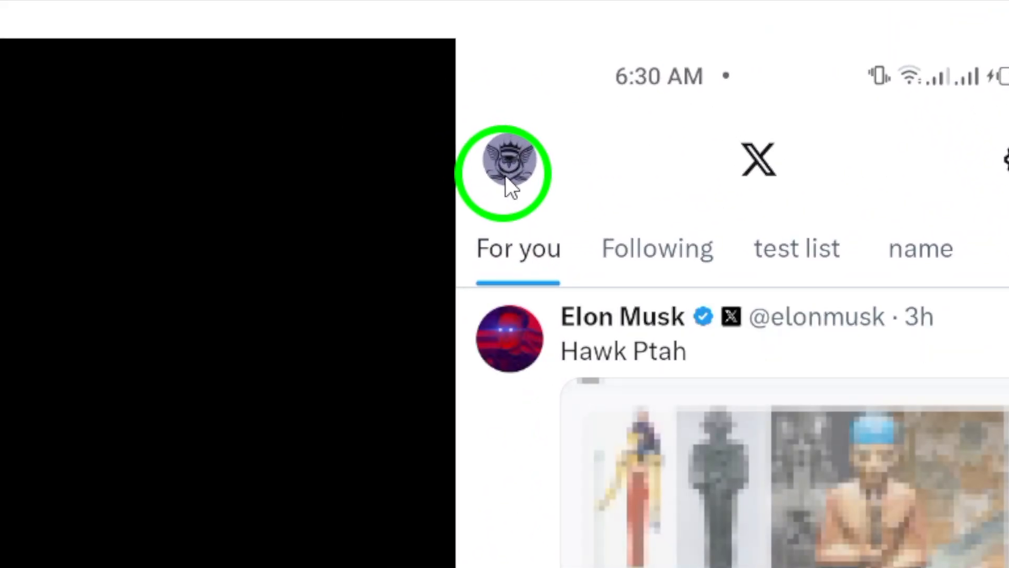
Step: Reveal Settings and privacy and Help Center under Settings & Support in the account menu
left_click(509, 172)
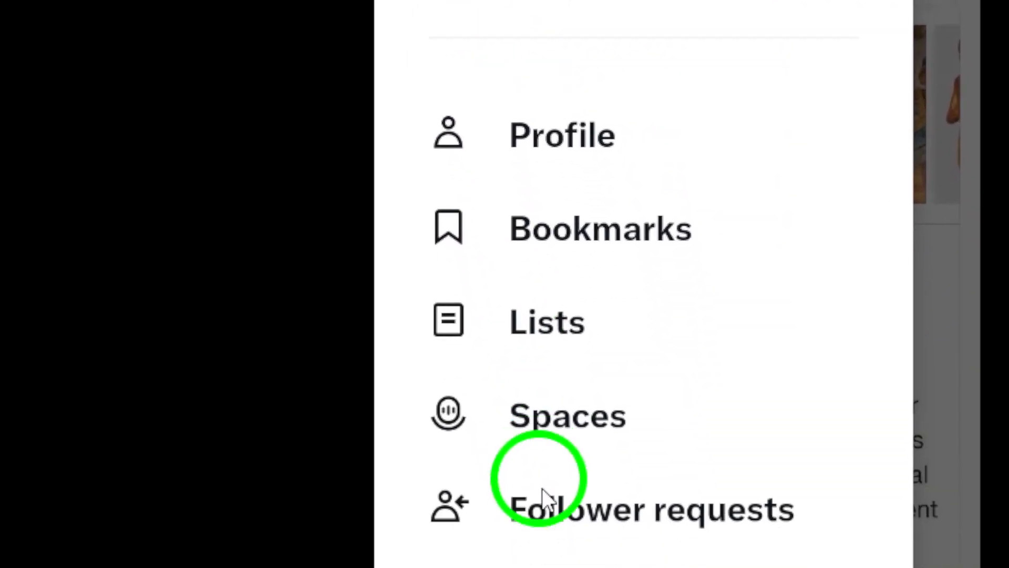
scroll("down", 3)
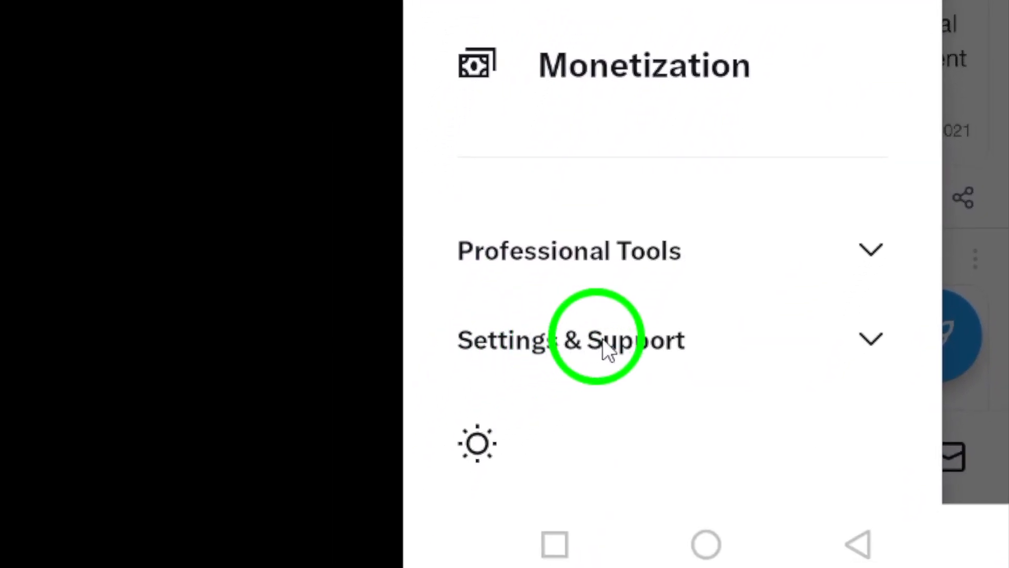
left_click(568, 340)
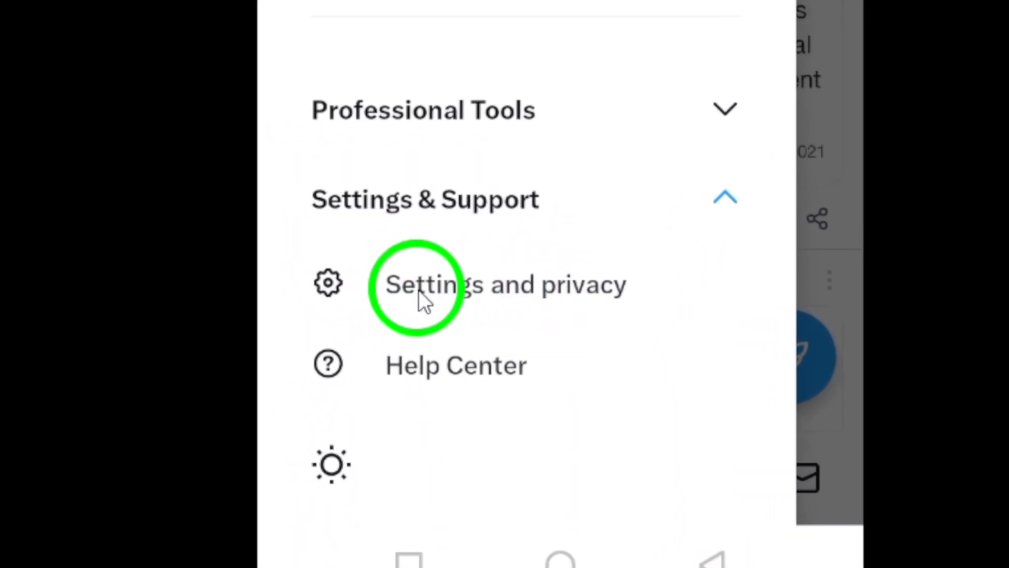
Step: Navigate through Settings and privacy to the Your account page
left_click(413, 284)
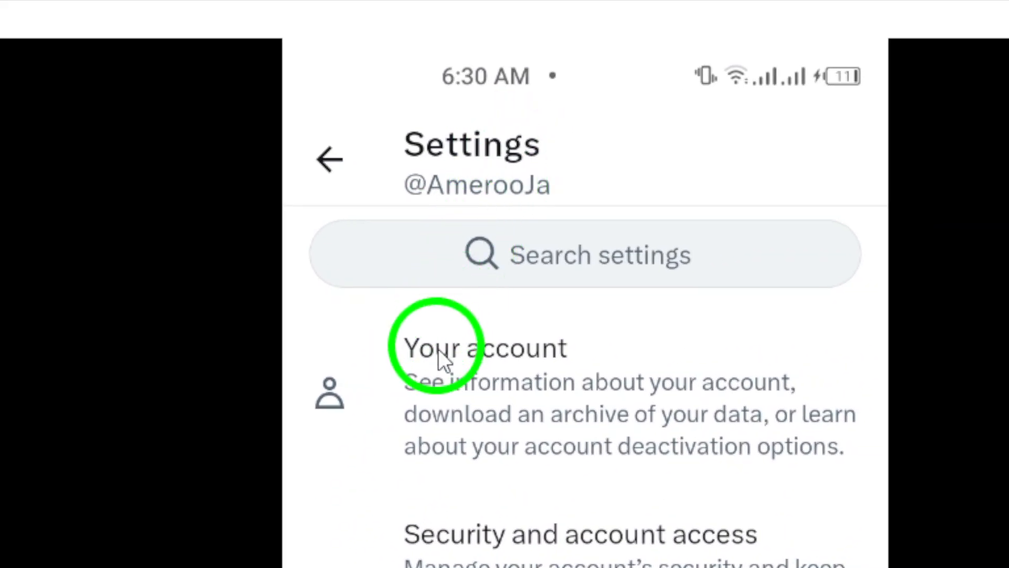
left_click(484, 348)
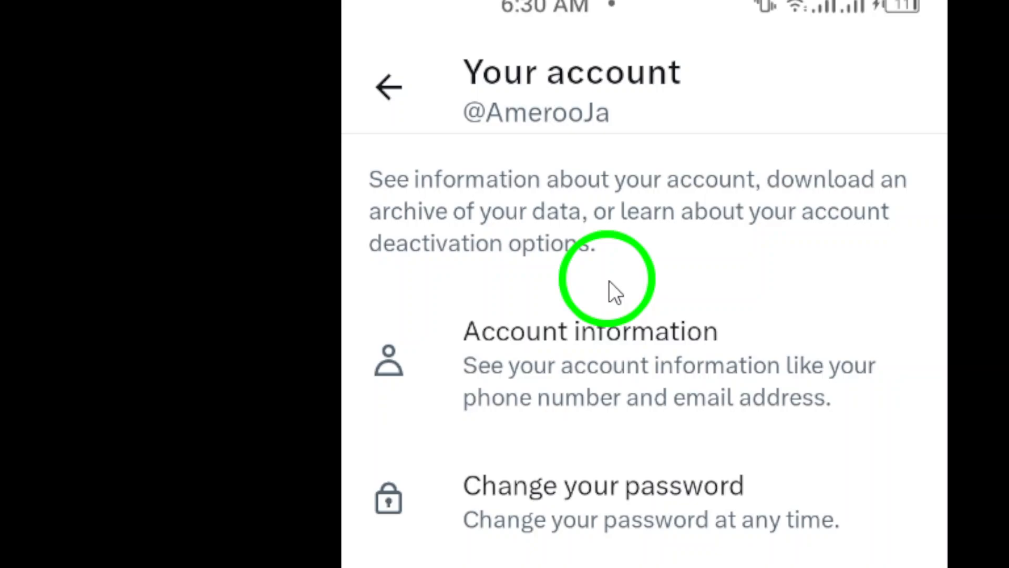
mouse_move(492, 337)
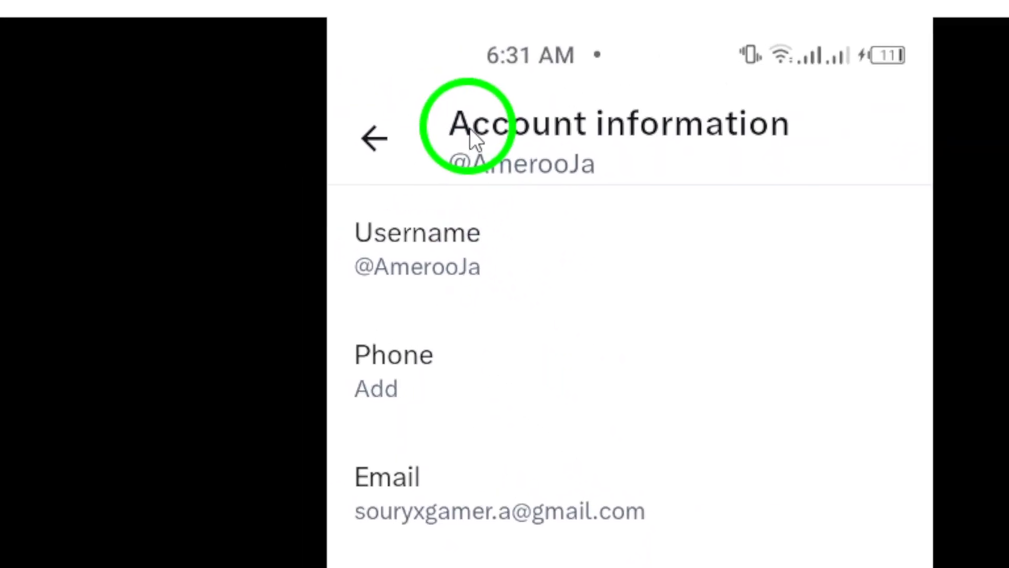
Step: Scroll the Account information page to the Email and Country entries
scroll("down", 3)
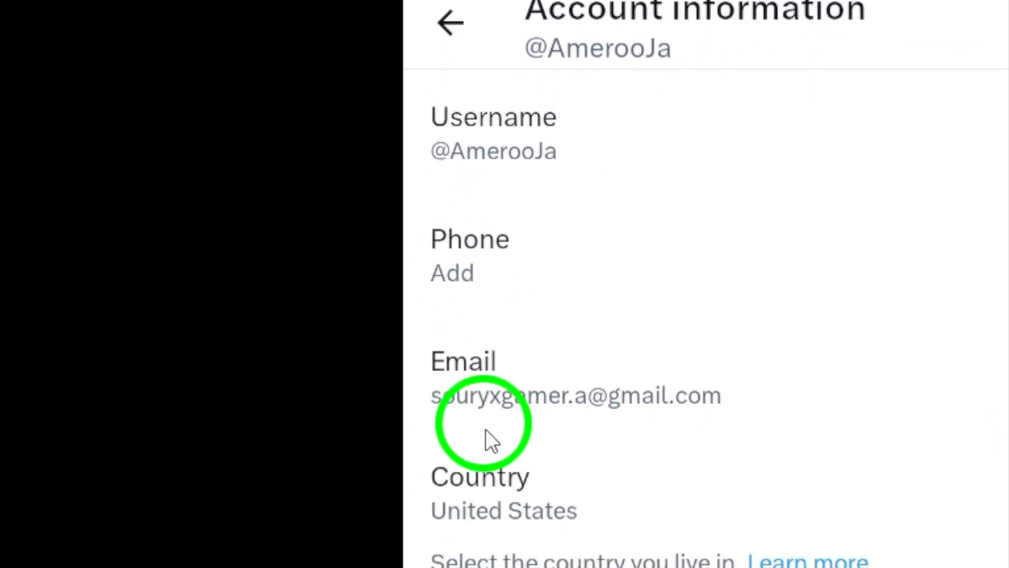
scroll("down", 3)
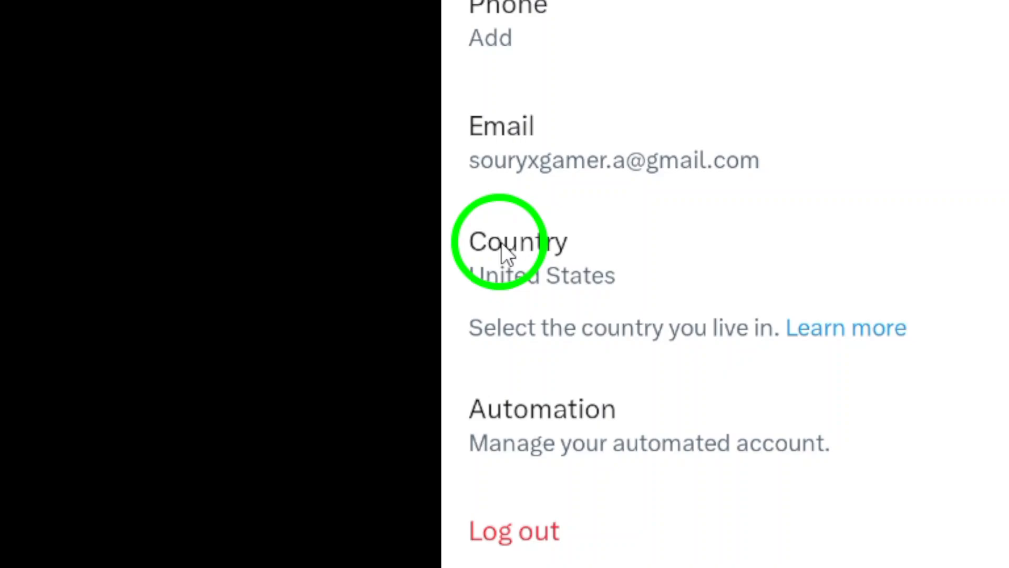